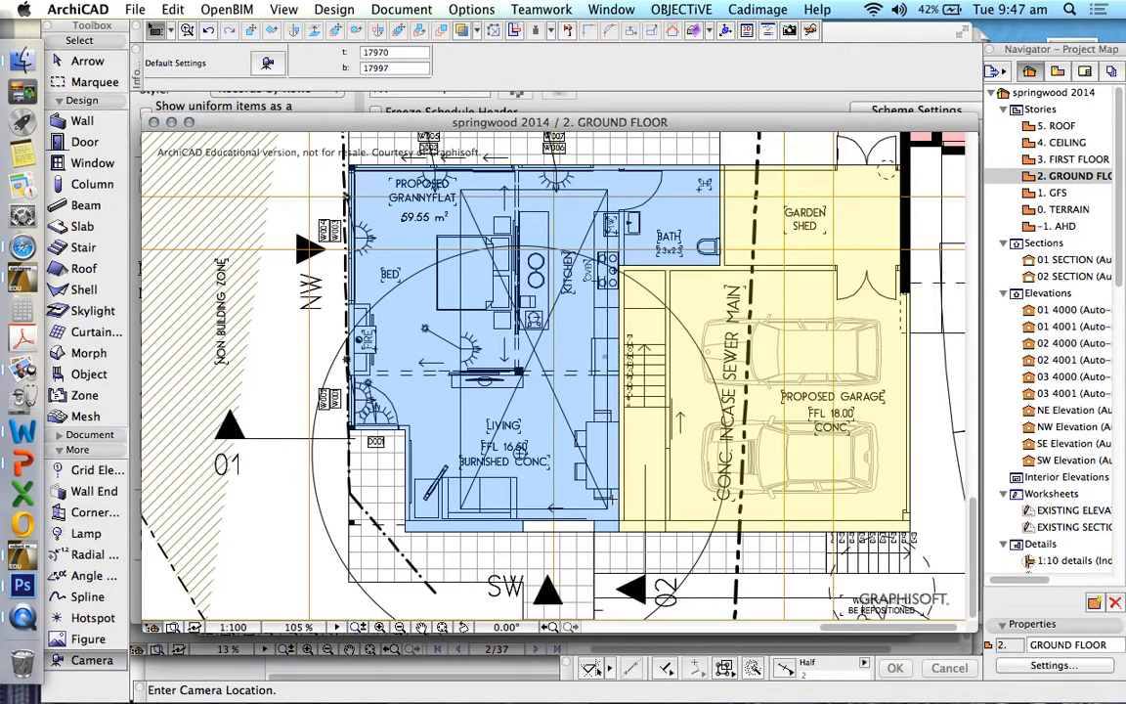
pyautogui.moveTo(122, 582)
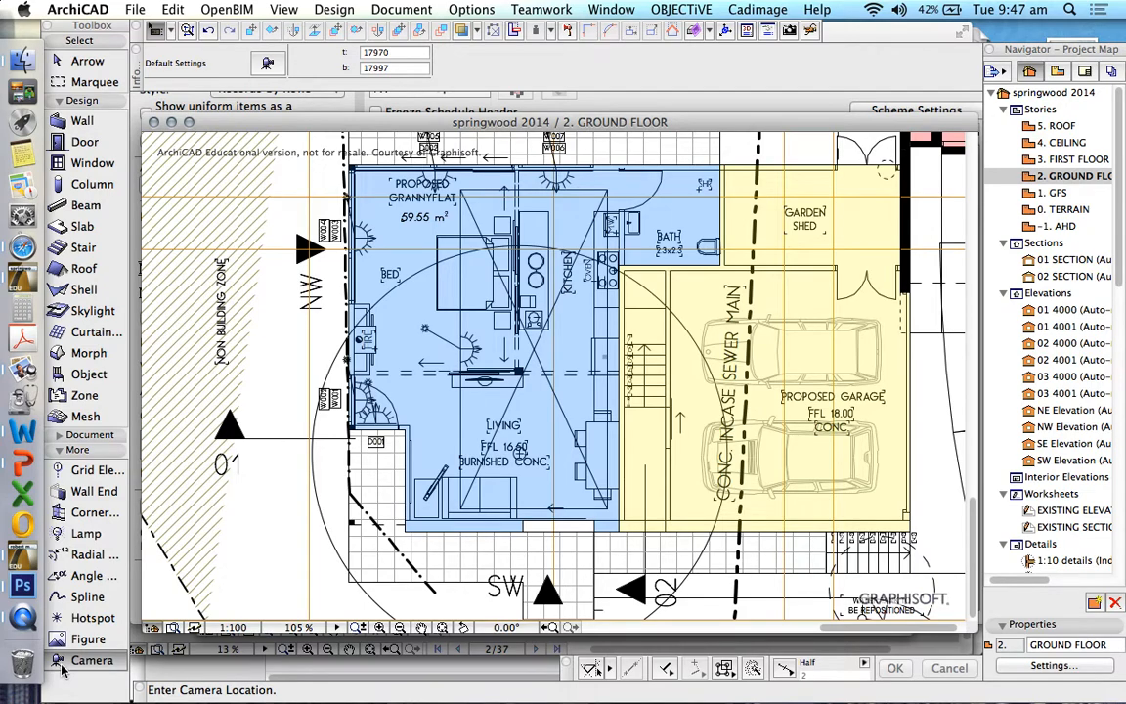
pyautogui.moveTo(90, 661)
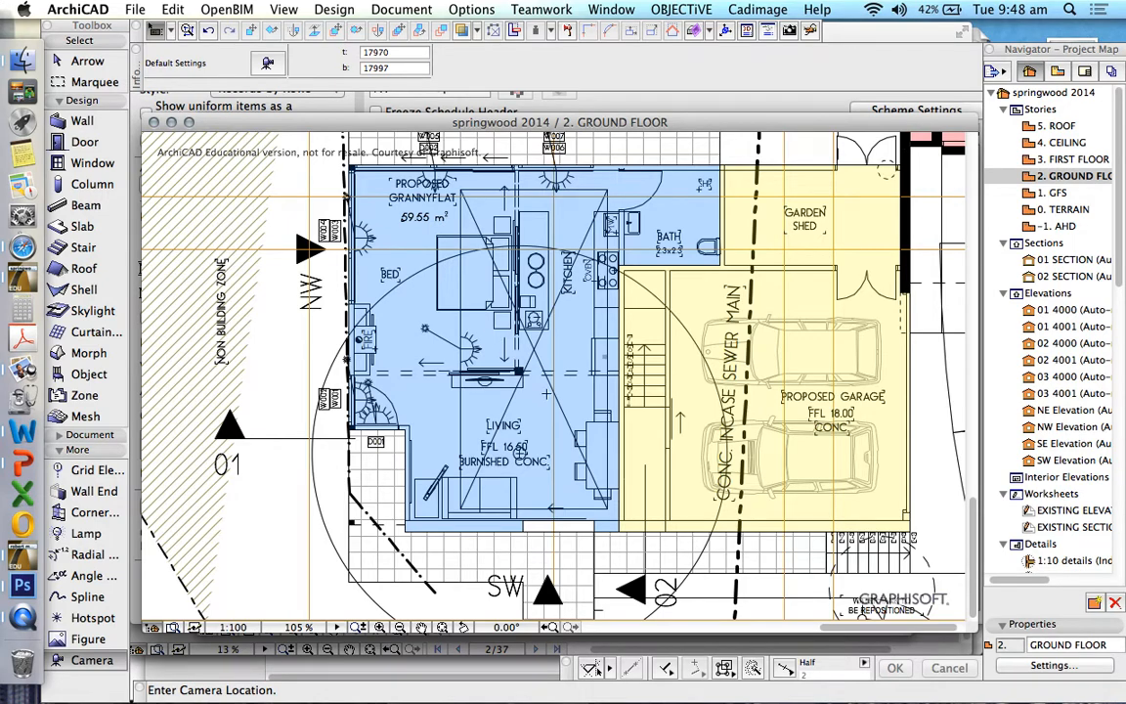
pyautogui.moveTo(559, 509)
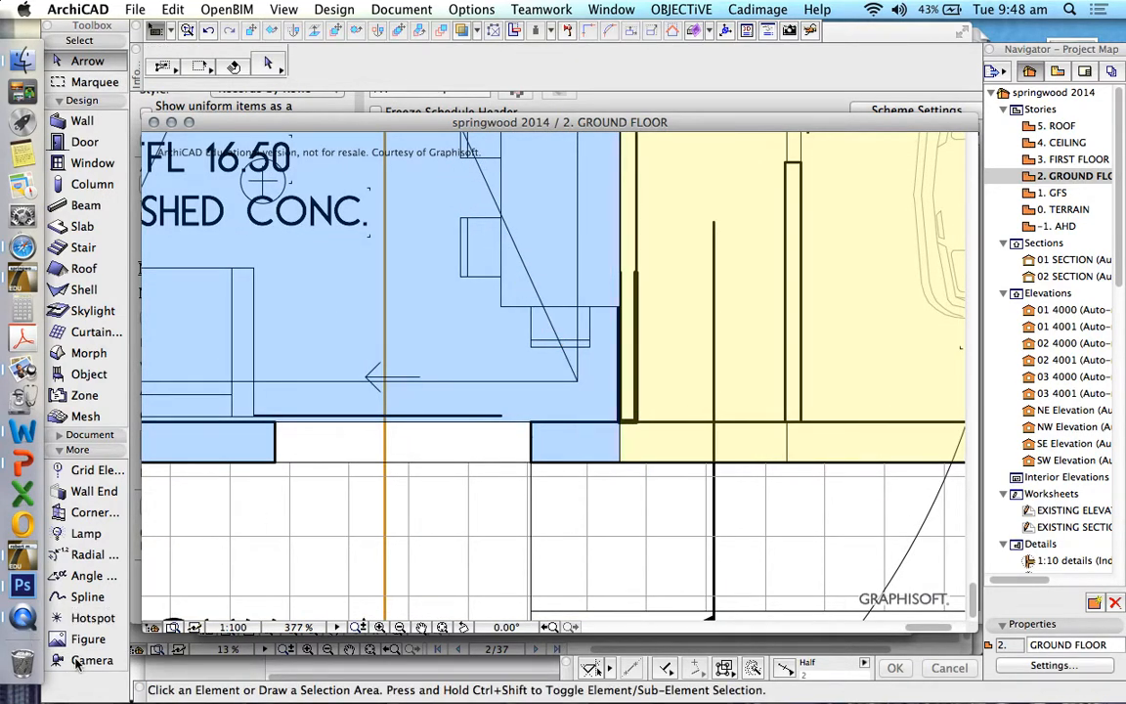
# - With the Camera tool active, set Camera Z and Target Z to 18000 in Camera Settings and apply
pyautogui.click(90, 660)
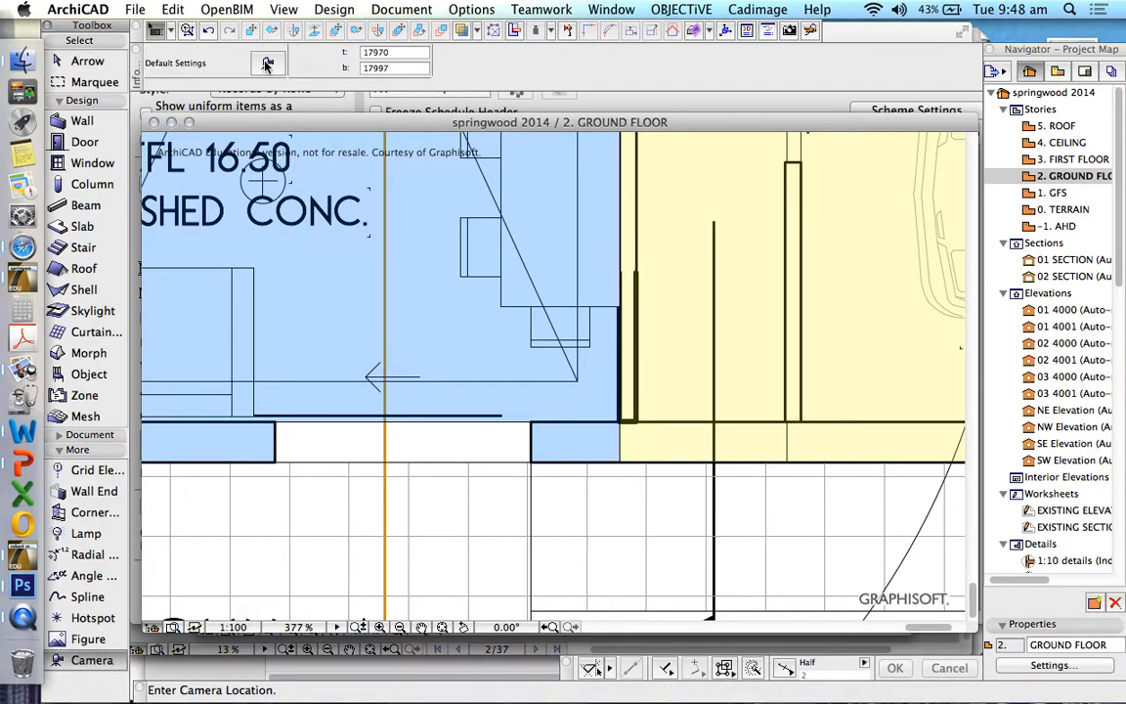
pyautogui.click(268, 62)
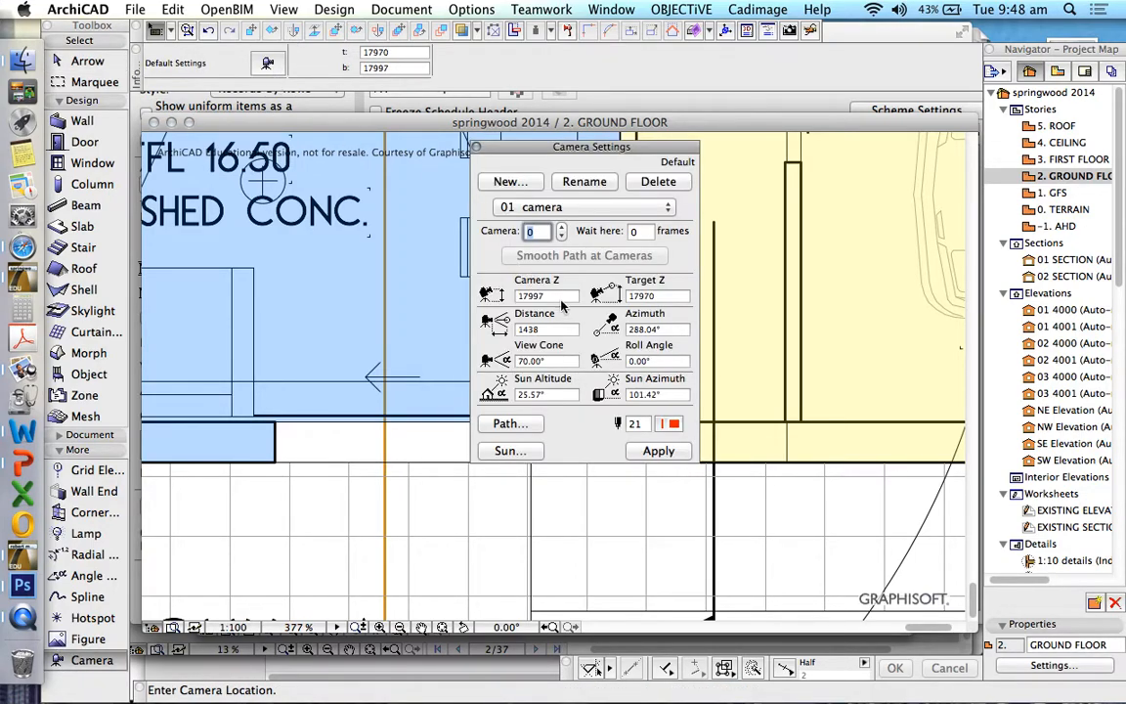
pyautogui.write('18000')
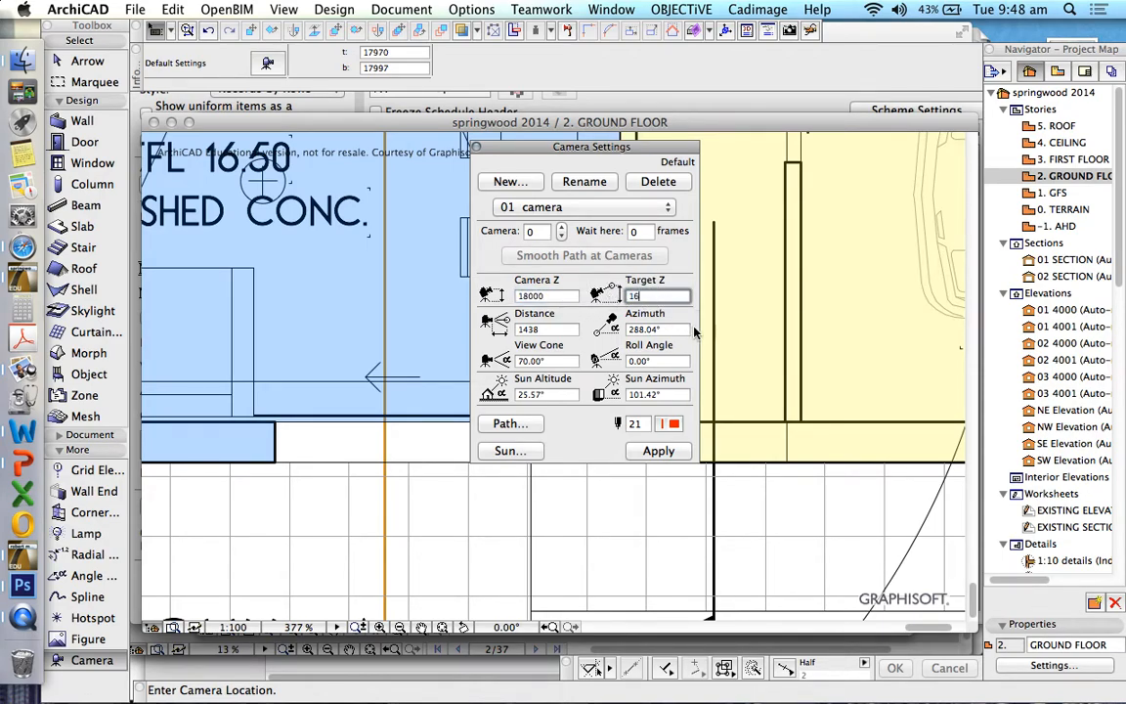
pyautogui.write('1800')
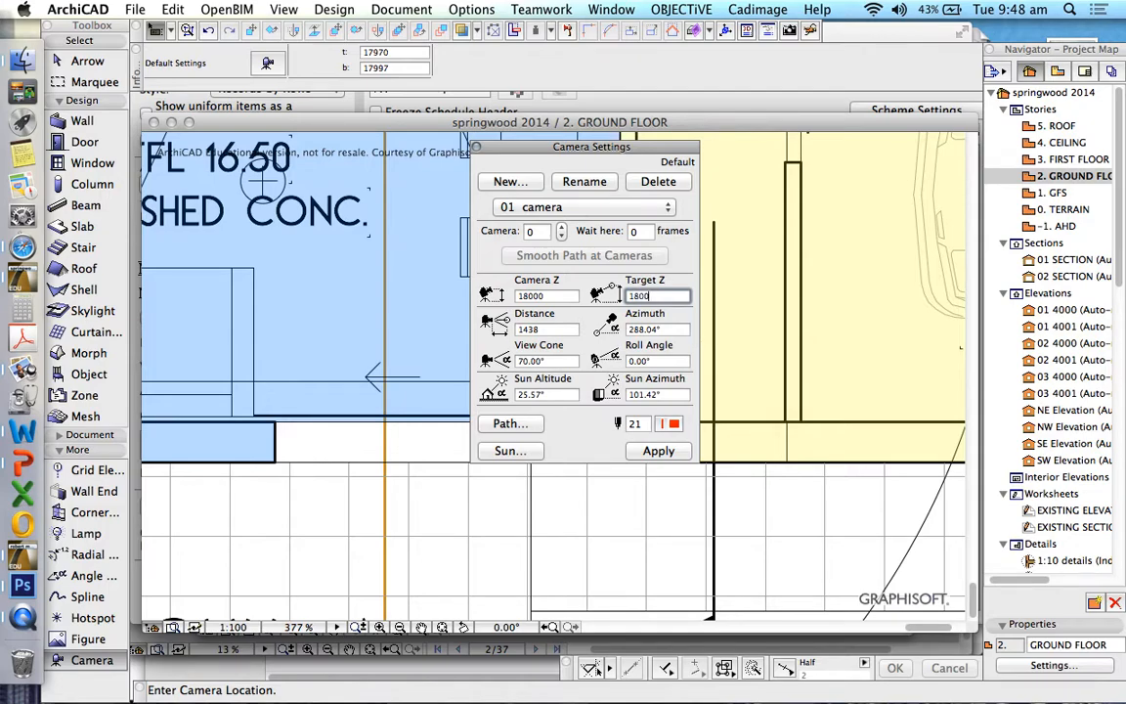
pyautogui.write('18000')
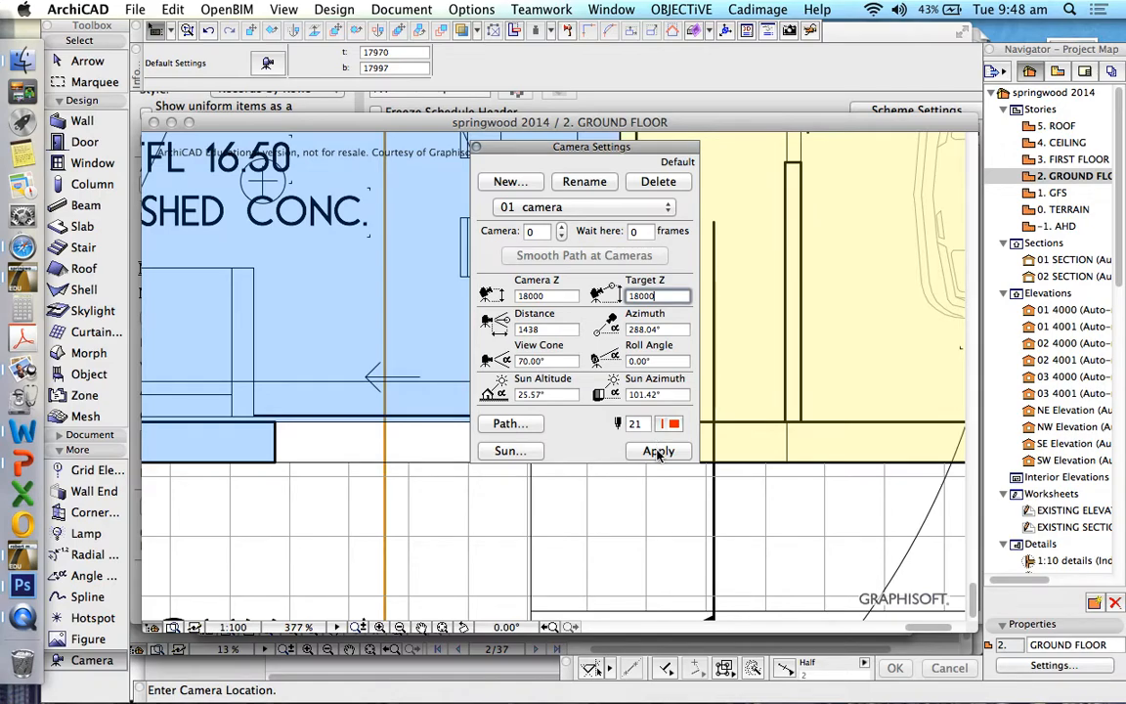
pyautogui.click(657, 450)
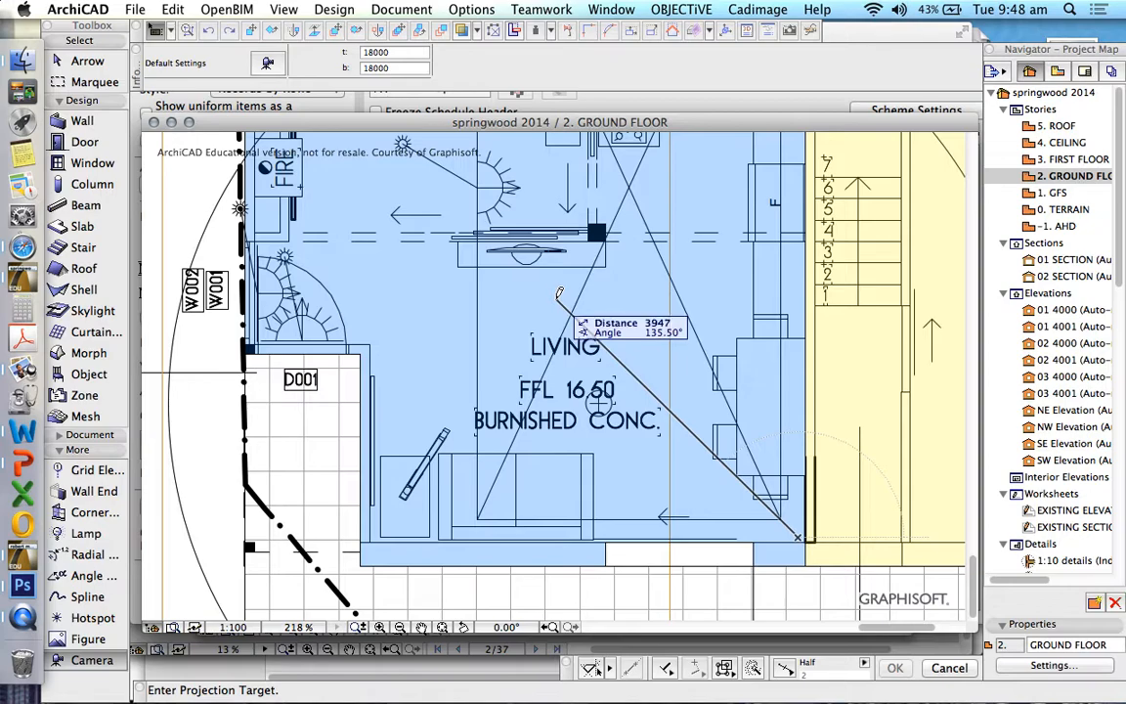
pyautogui.moveTo(558, 293)
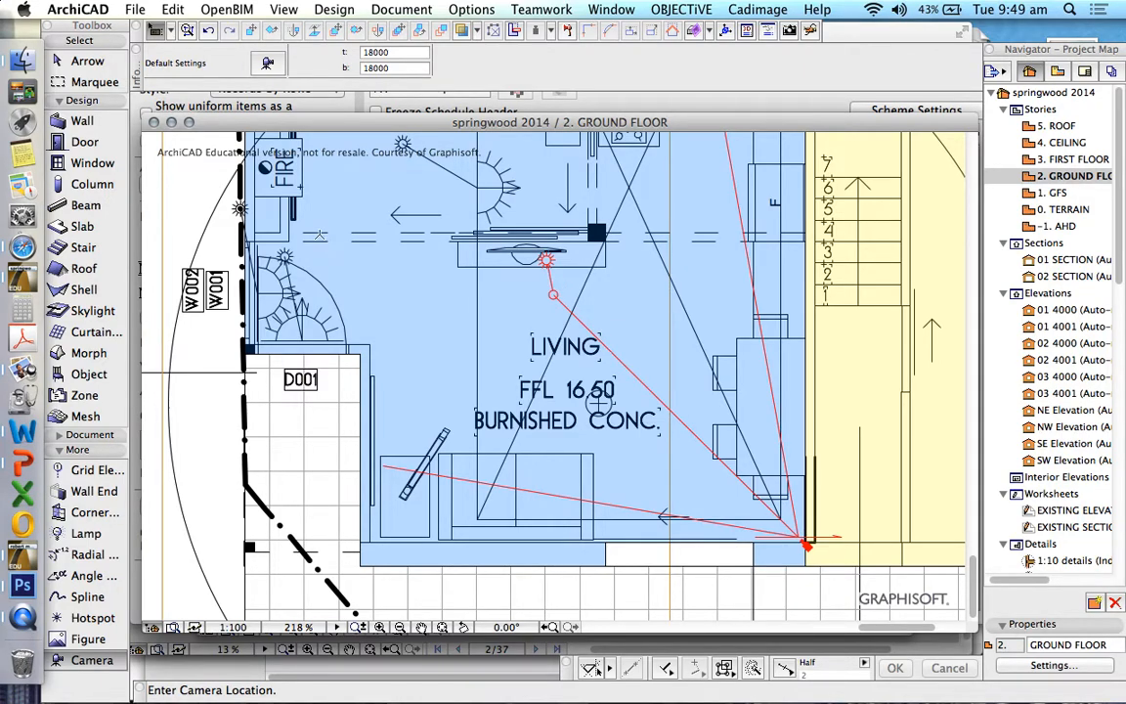
# - Switch back to the Arrow tool and select the newly placed living room camera
pyautogui.click(86, 60)
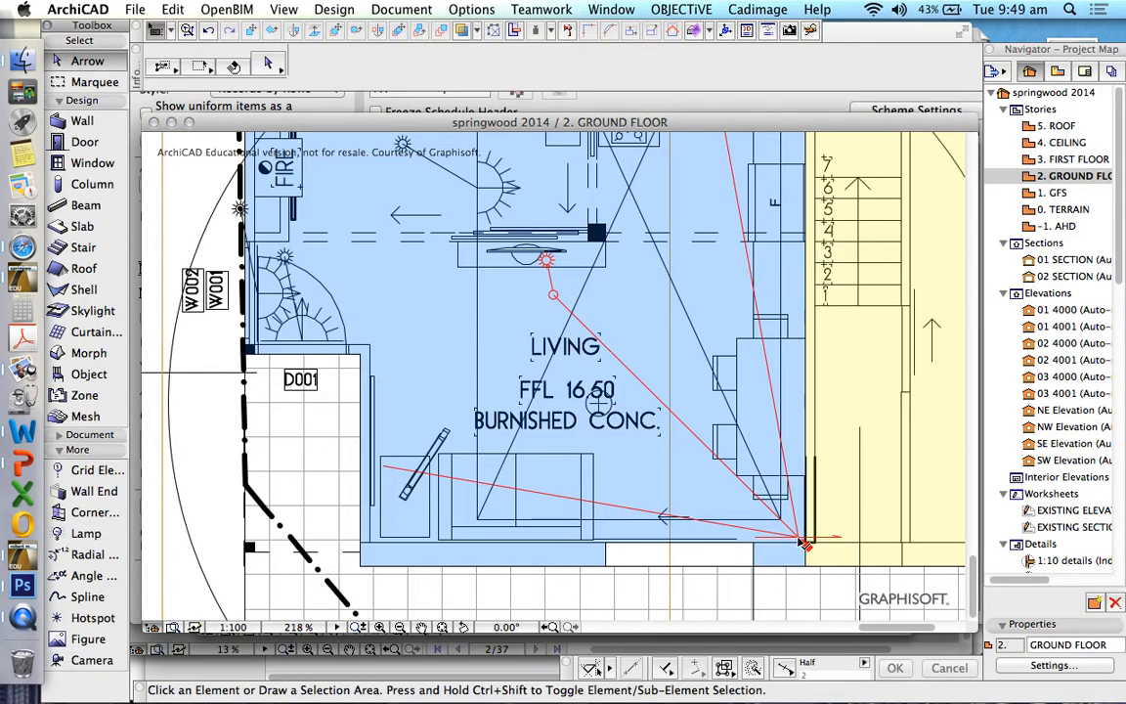
pyautogui.click(802, 538)
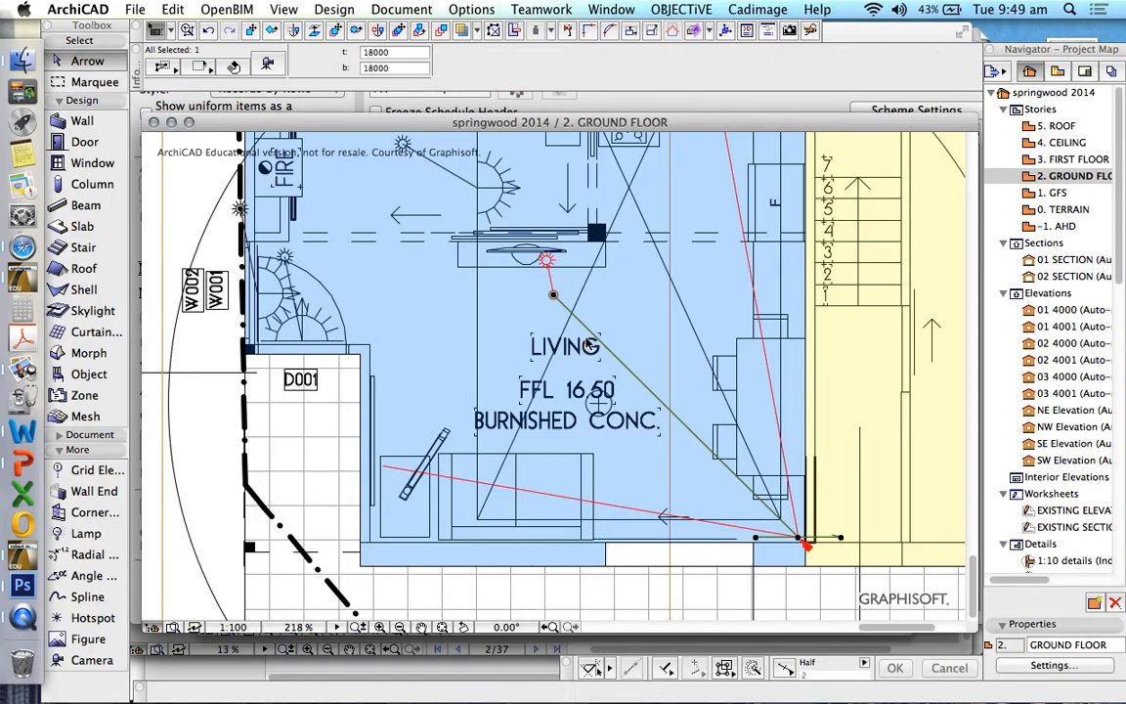
pyautogui.moveTo(626, 365)
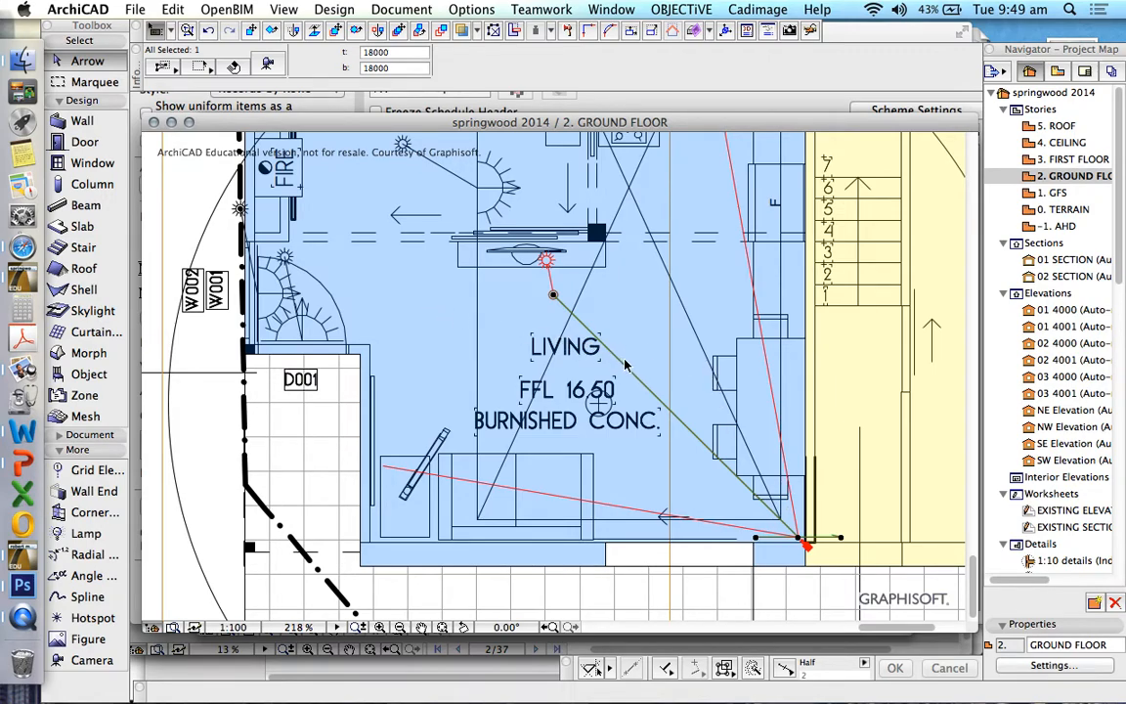
pyautogui.moveTo(493, 328)
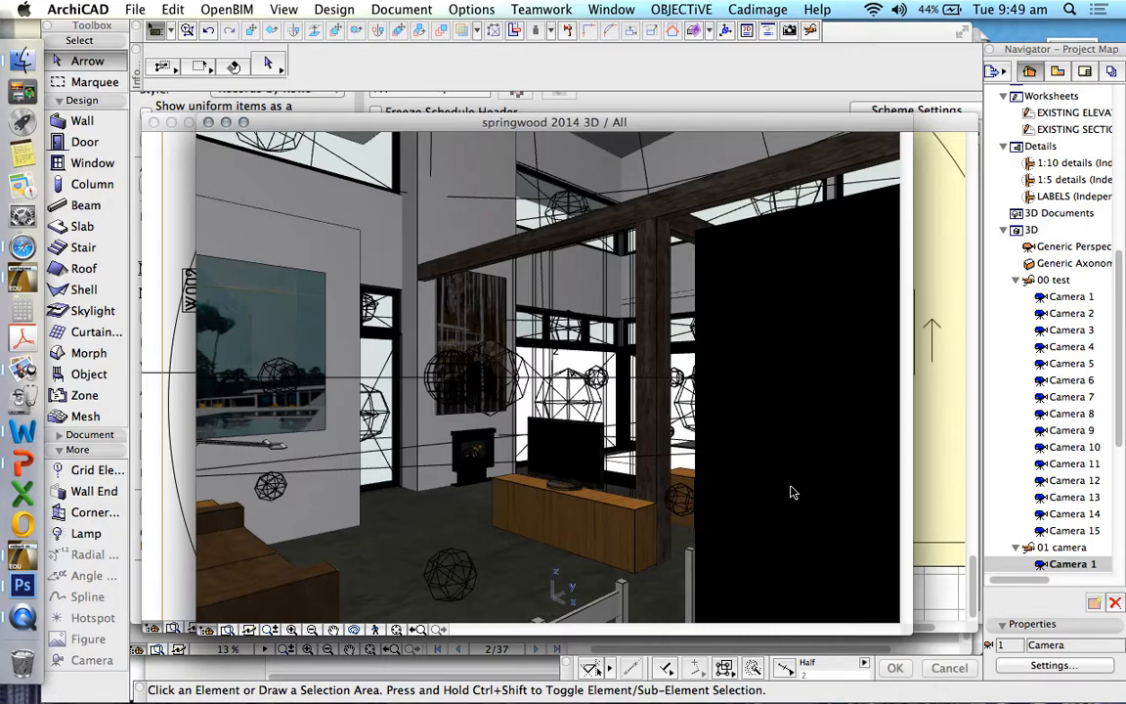
# - Toggle a layer's visibility from the Layers list and orbit the 3D view toward the sofa
pyautogui.click(794, 493)
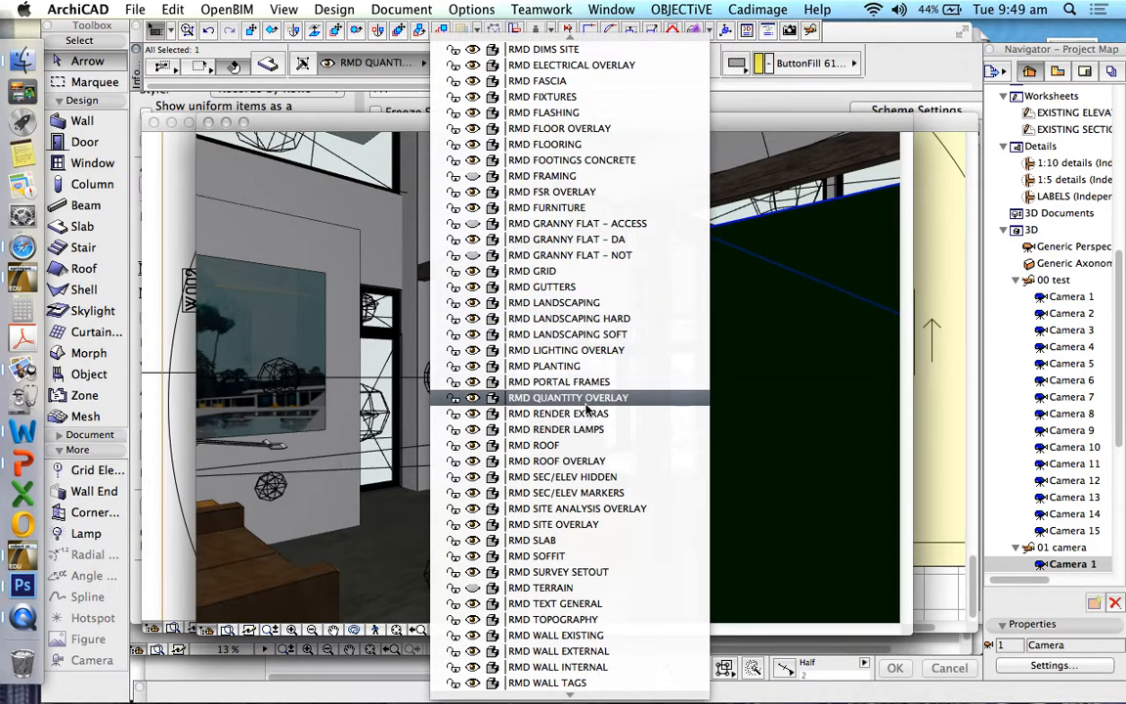
pyautogui.click(567, 397)
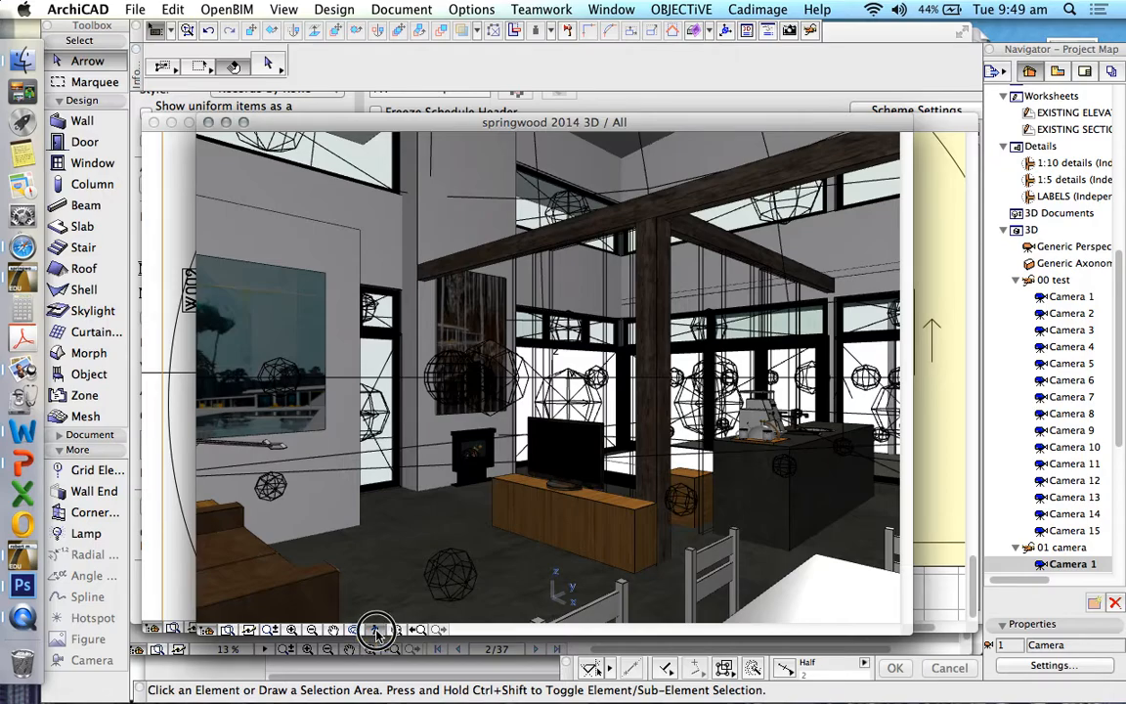
pyautogui.click(377, 630)
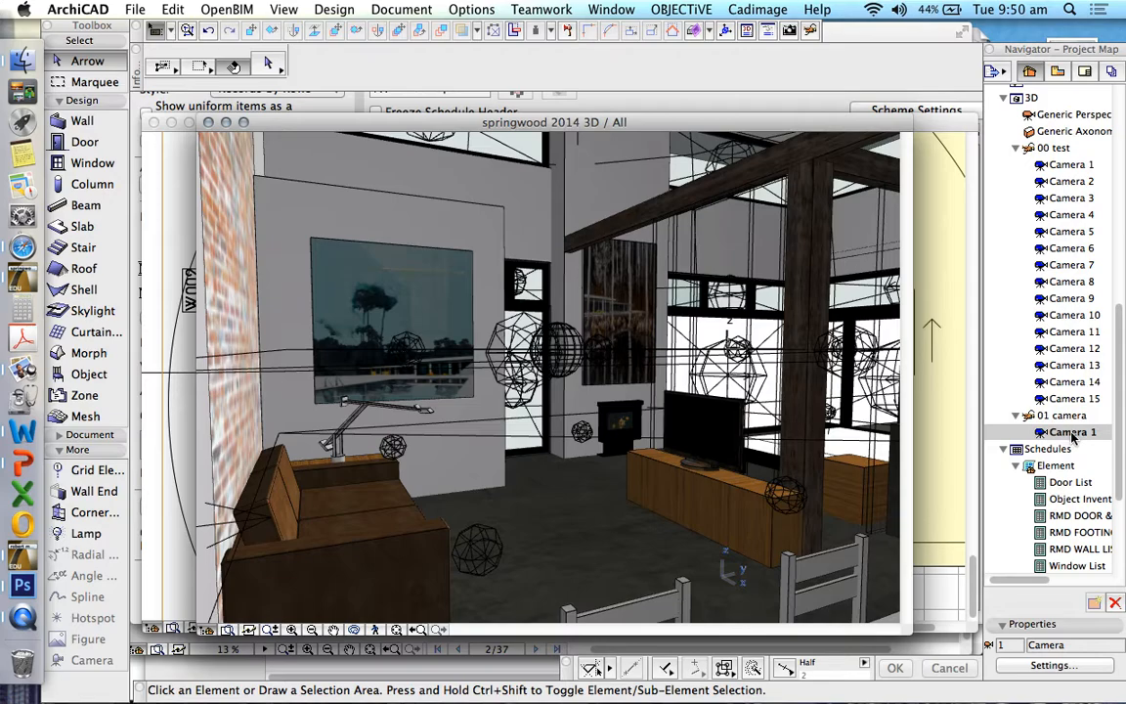
# - From the Navigator camera's context menu, choose Modify this Camera to Current View
pyautogui.rightClick(1073, 432)
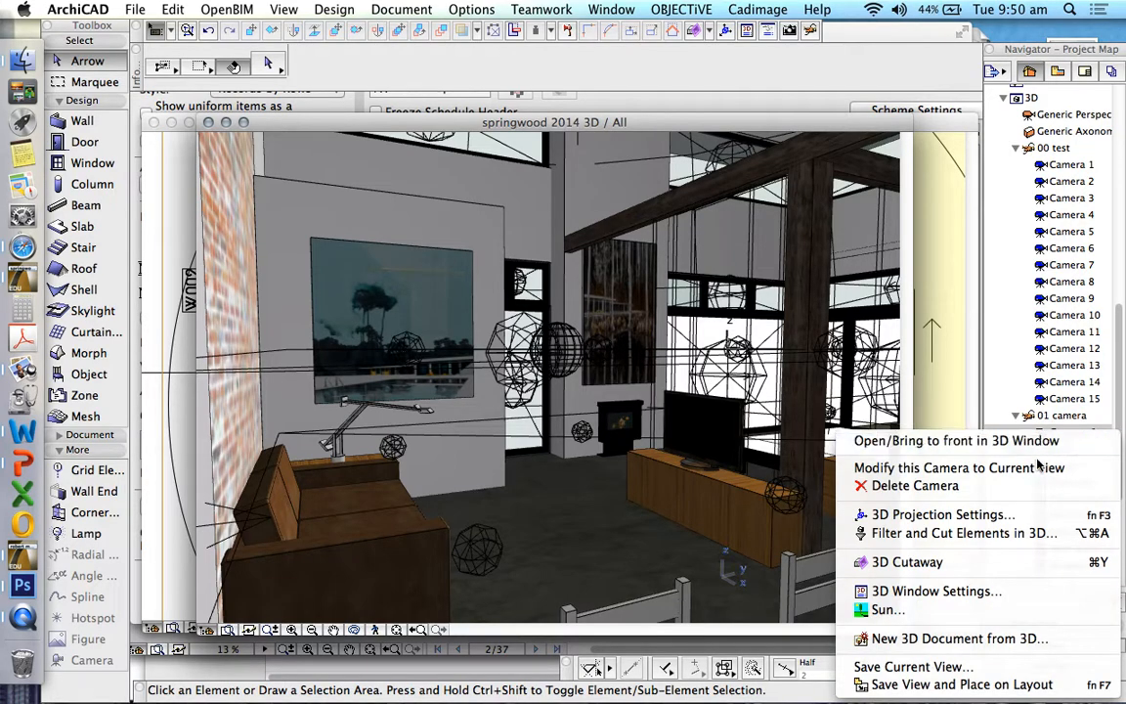
pyautogui.moveTo(958, 467)
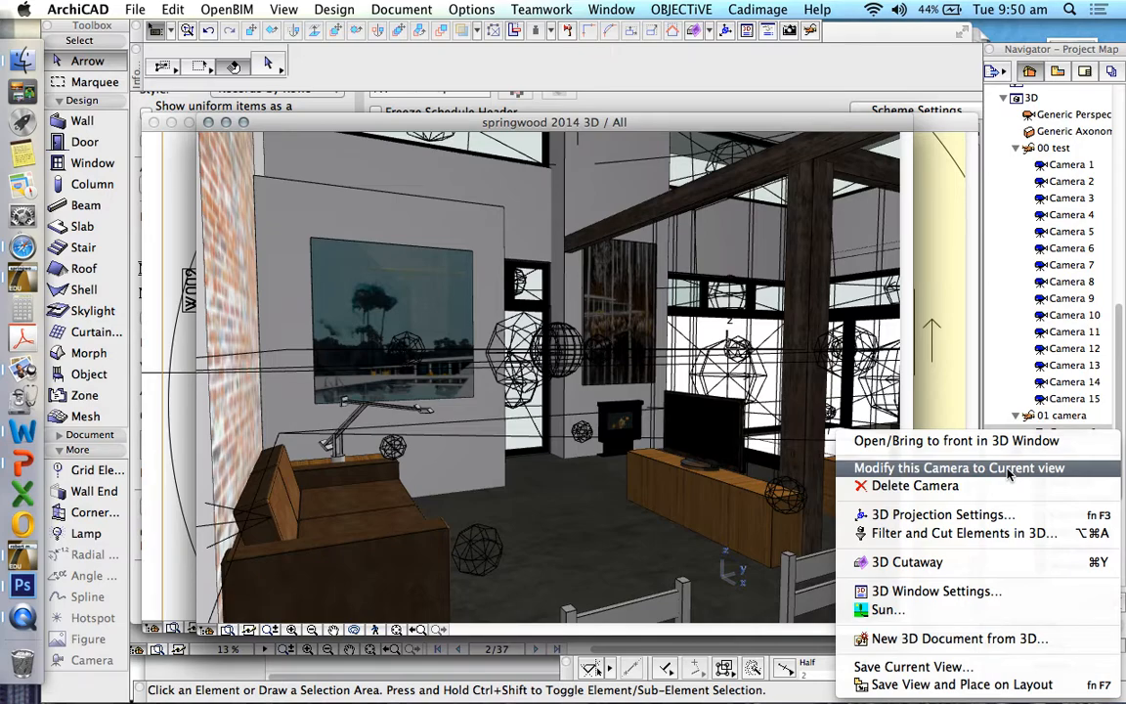
pyautogui.click(962, 467)
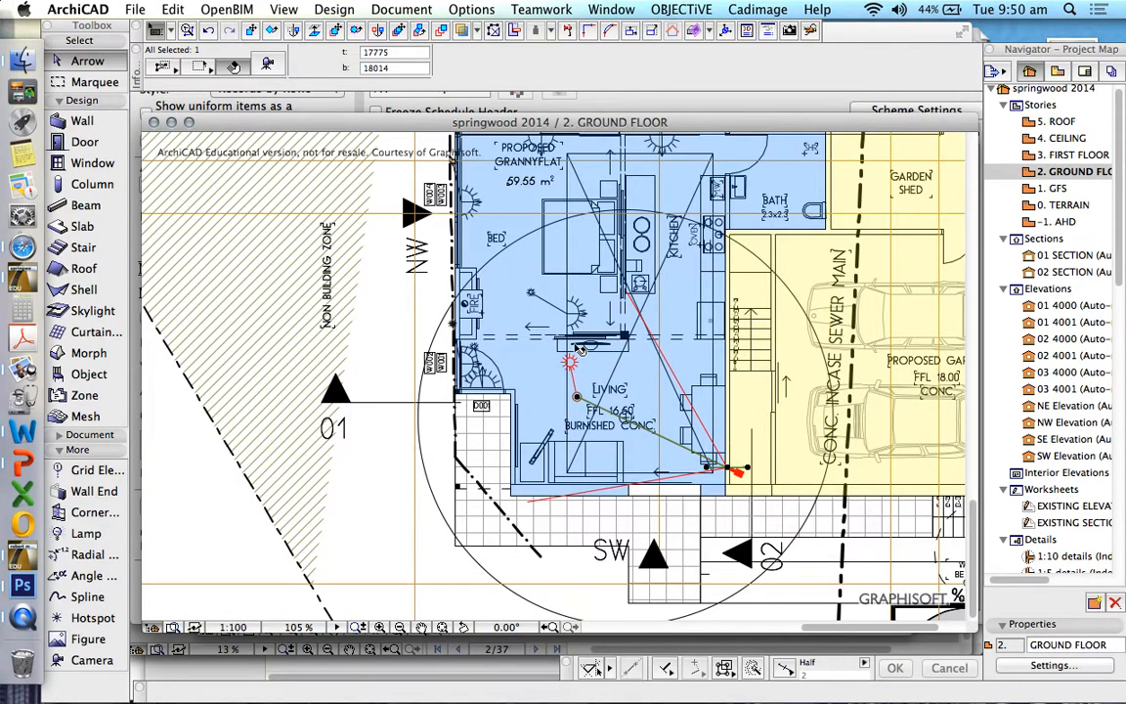
pyautogui.moveTo(473, 379)
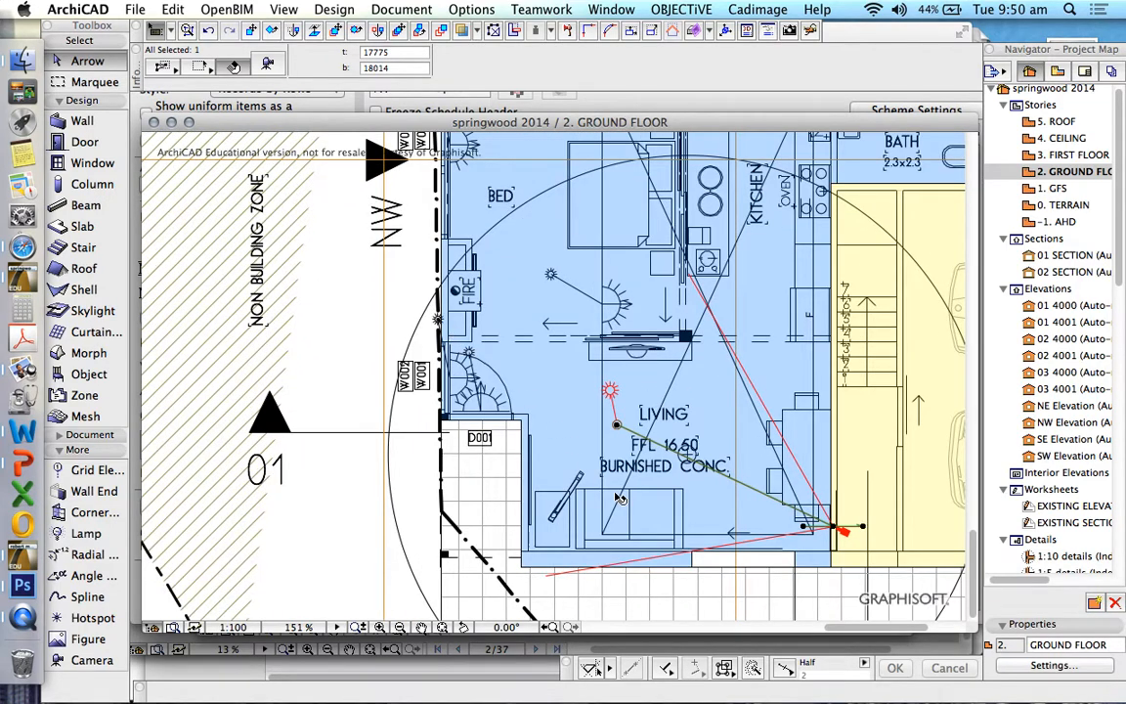
pyautogui.moveTo(657, 409)
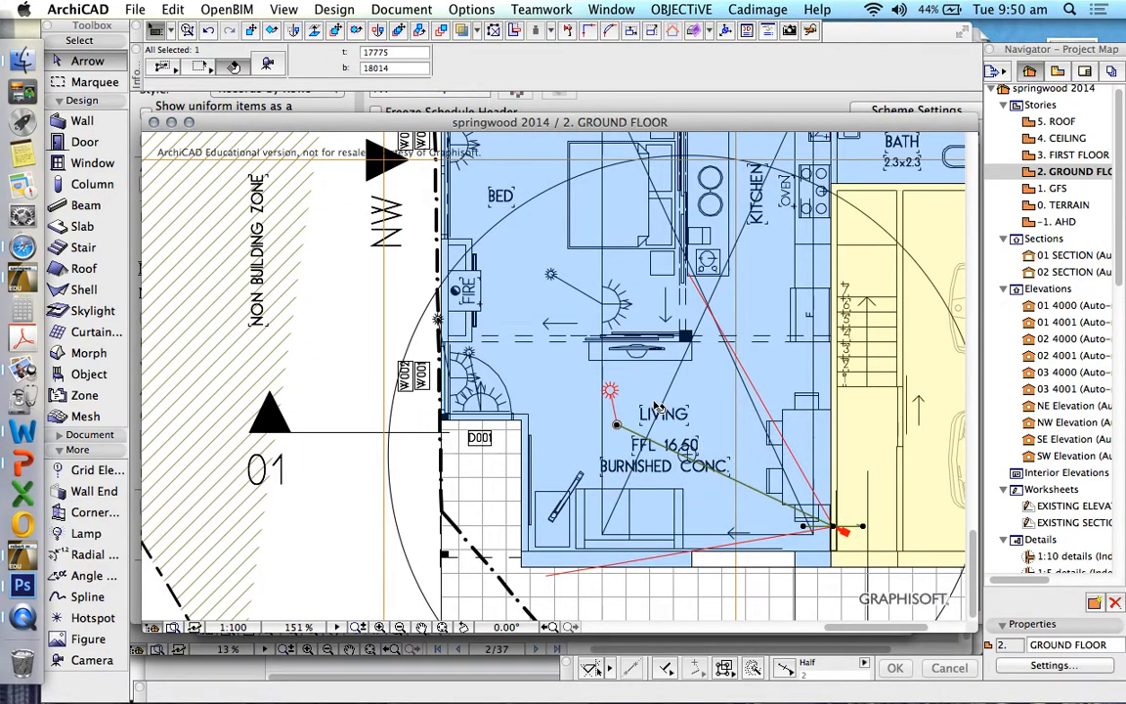
pyautogui.moveTo(747, 485)
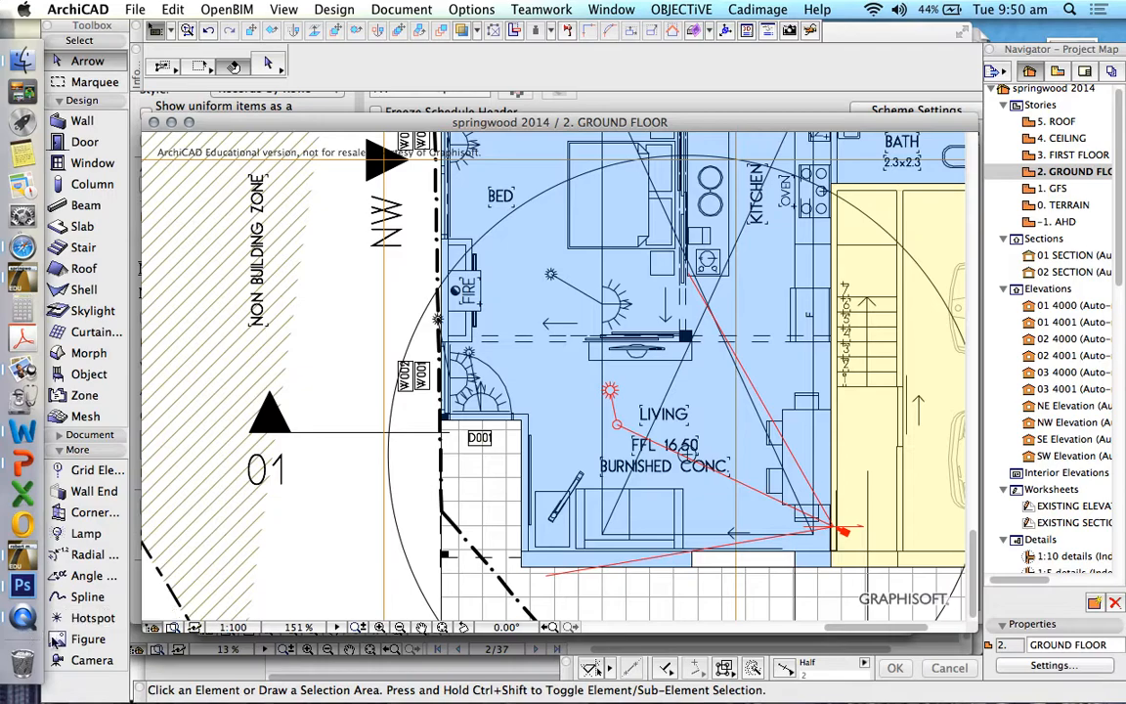
# - Activate the Camera tool on the ground floor plan to bring up Camera Settings
pyautogui.click(92, 661)
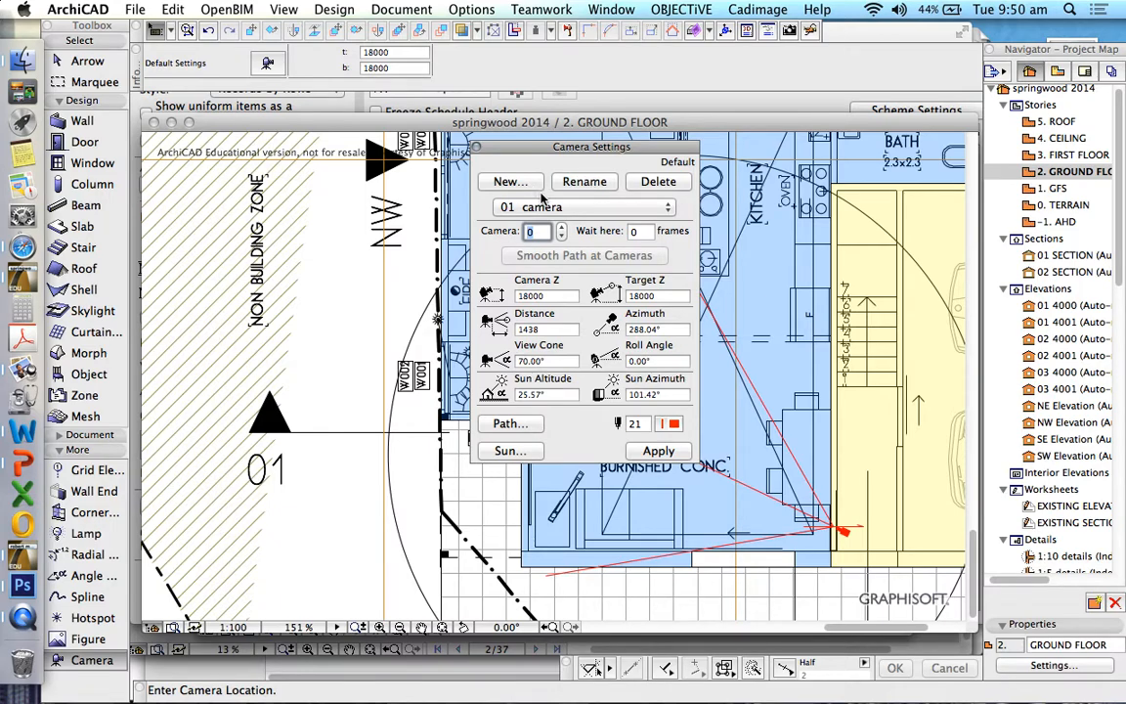
# - Confirm Camera Settings, then set the camera's location and target point in the living room
pyautogui.click(583, 207)
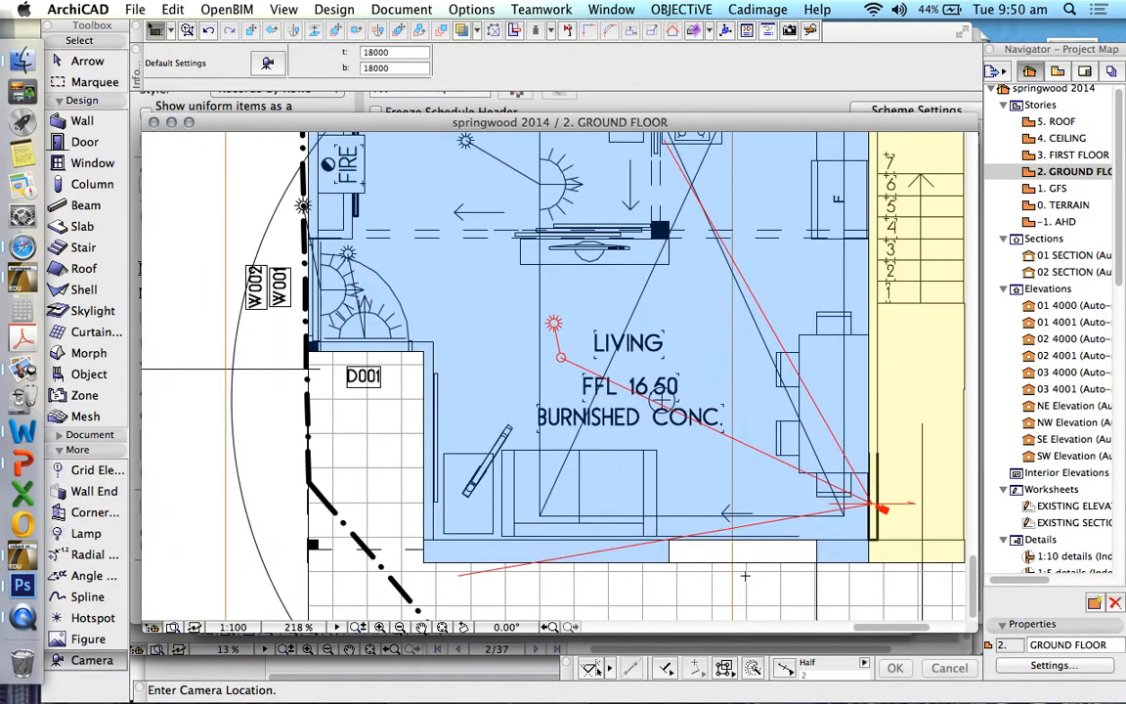
pyautogui.click(704, 462)
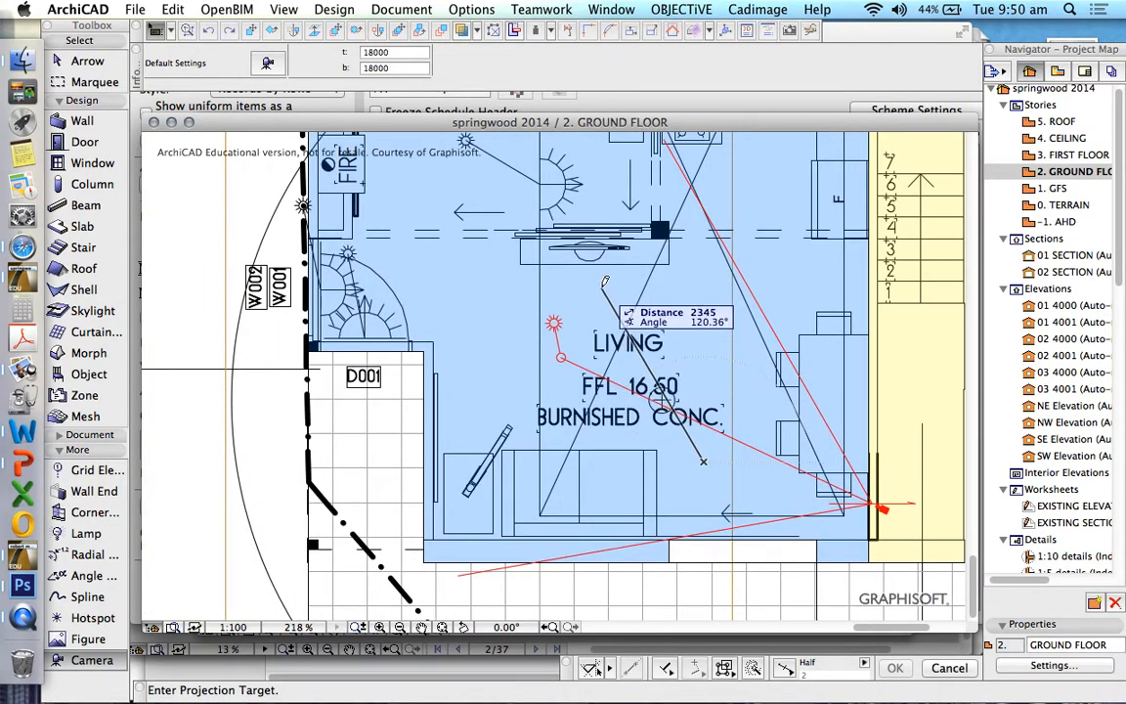
pyautogui.click(708, 459)
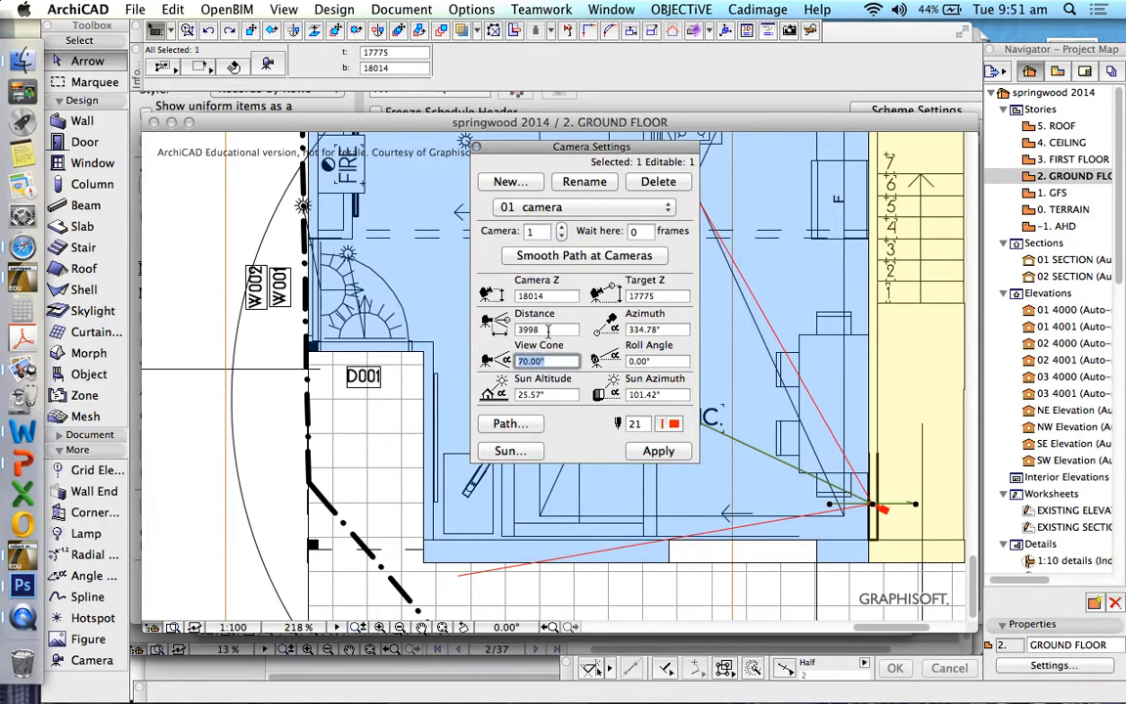
# - Set the selected camera's View Cone to 90.00 degrees
pyautogui.write('90.00')
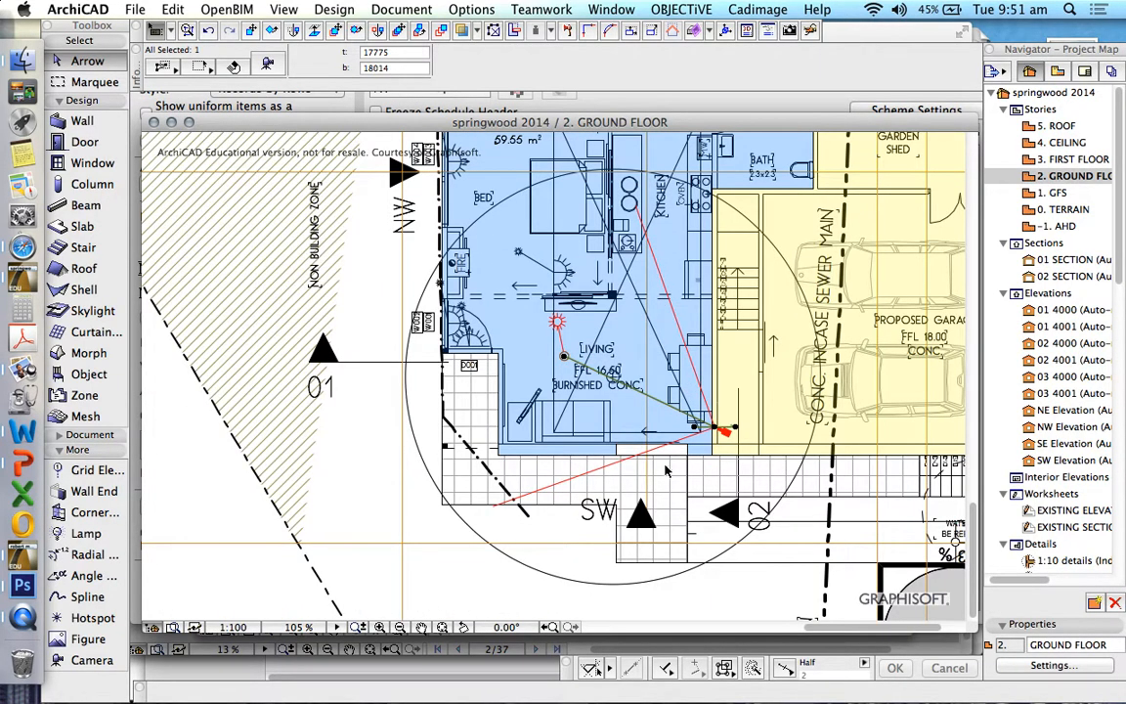
pyautogui.moveTo(723, 362)
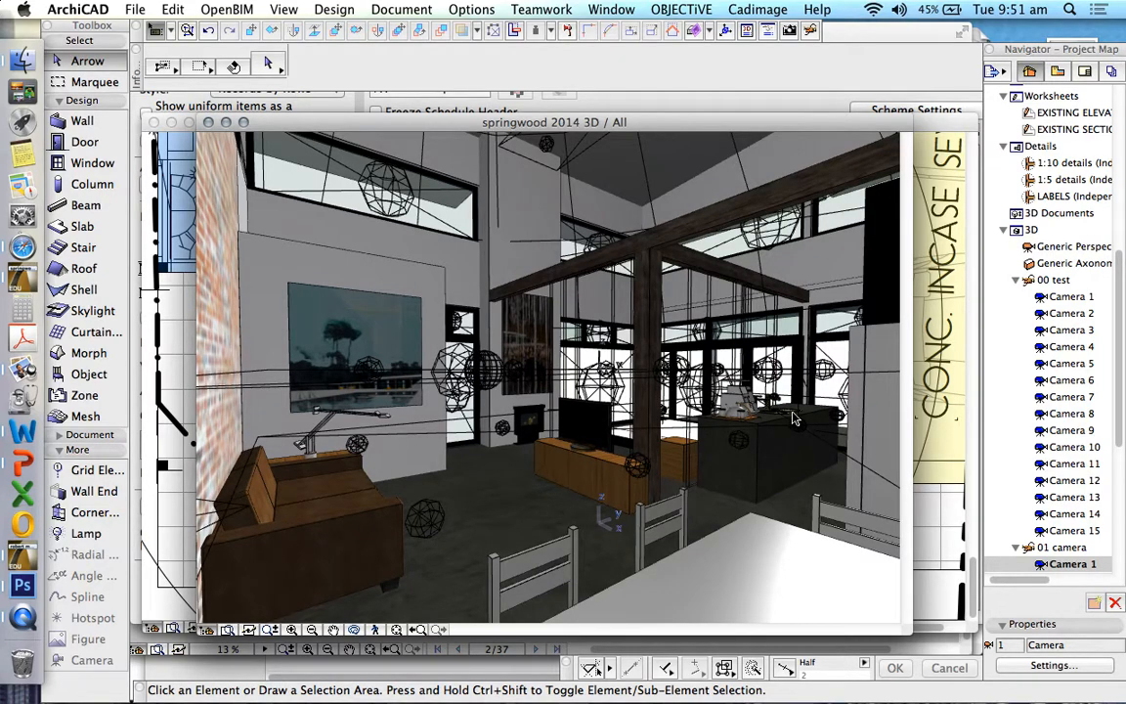
pyautogui.moveTo(798, 394)
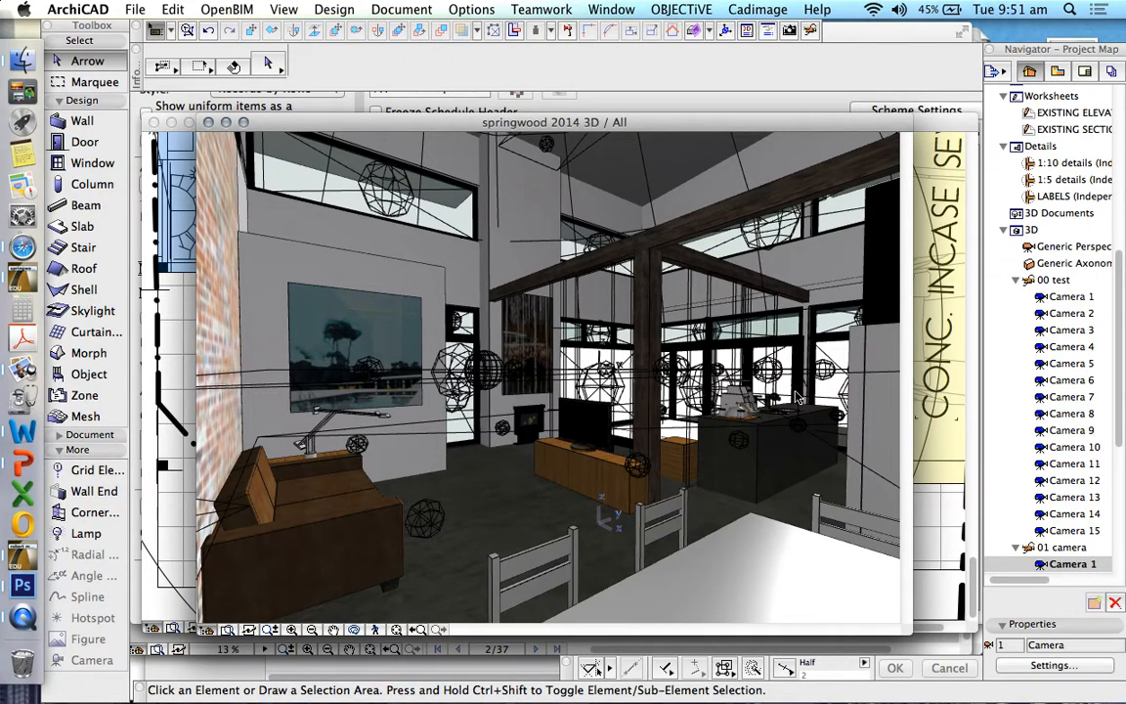
pyautogui.moveTo(1033, 264)
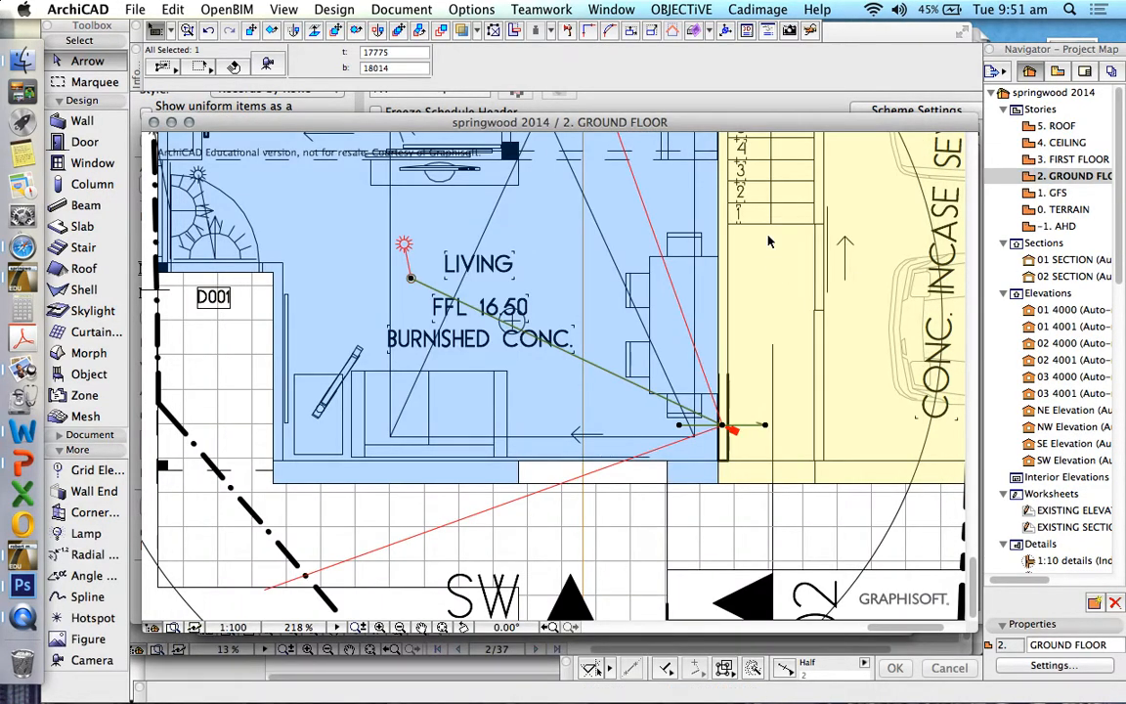
pyautogui.moveTo(551, 256)
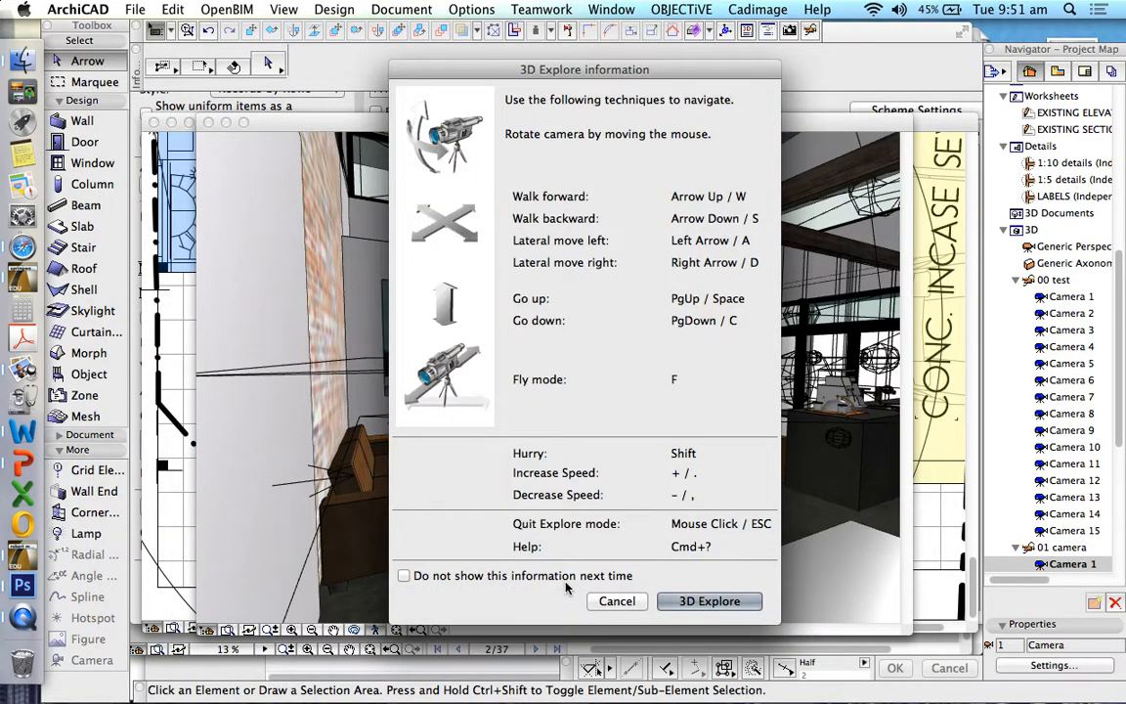
# - Start 3D Explore to navigate the camera's living room view interactively
pyautogui.click(707, 600)
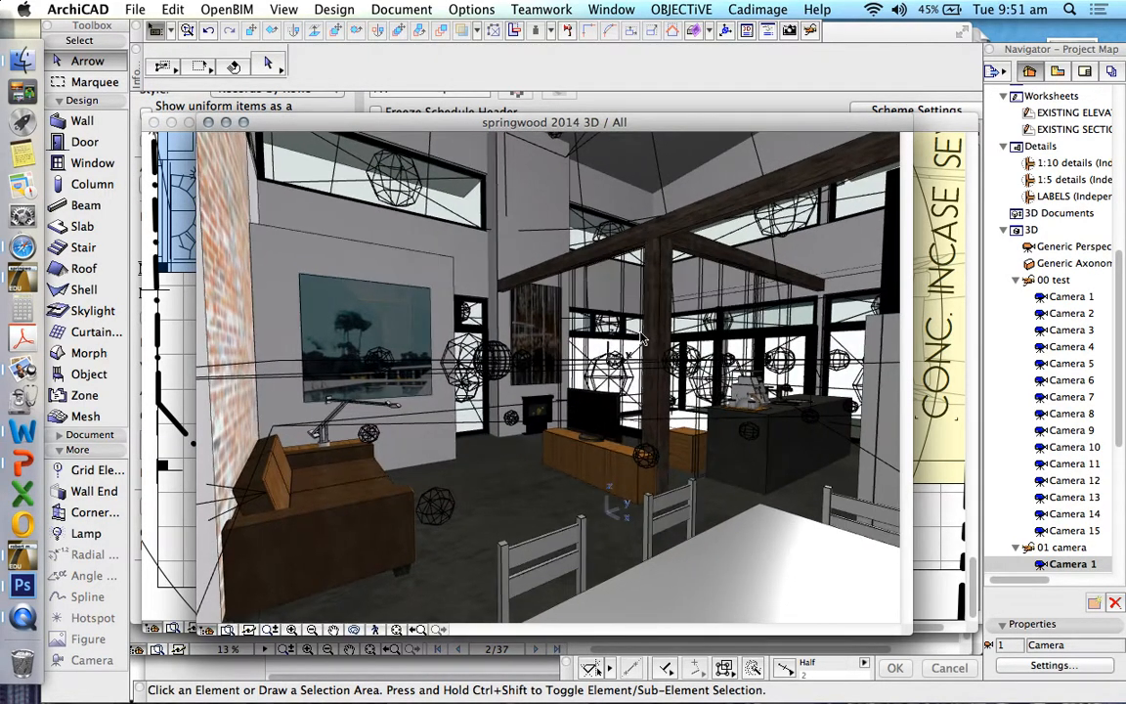
pyautogui.rightClick(1072, 563)
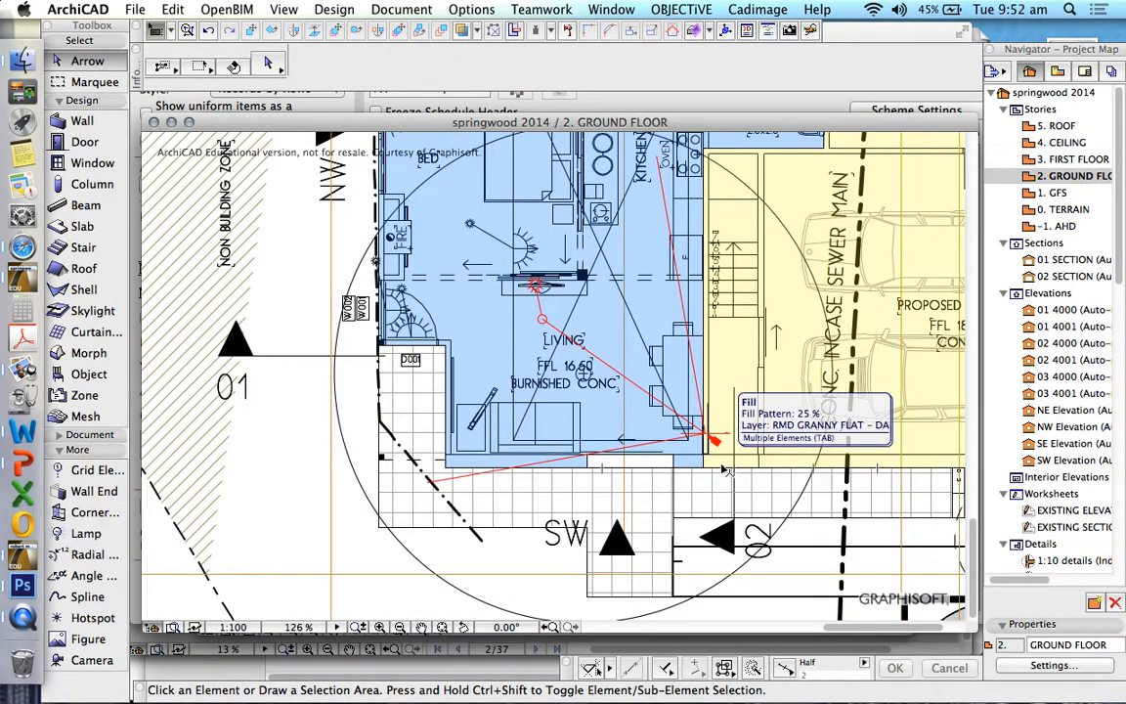
pyautogui.moveTo(290, 594)
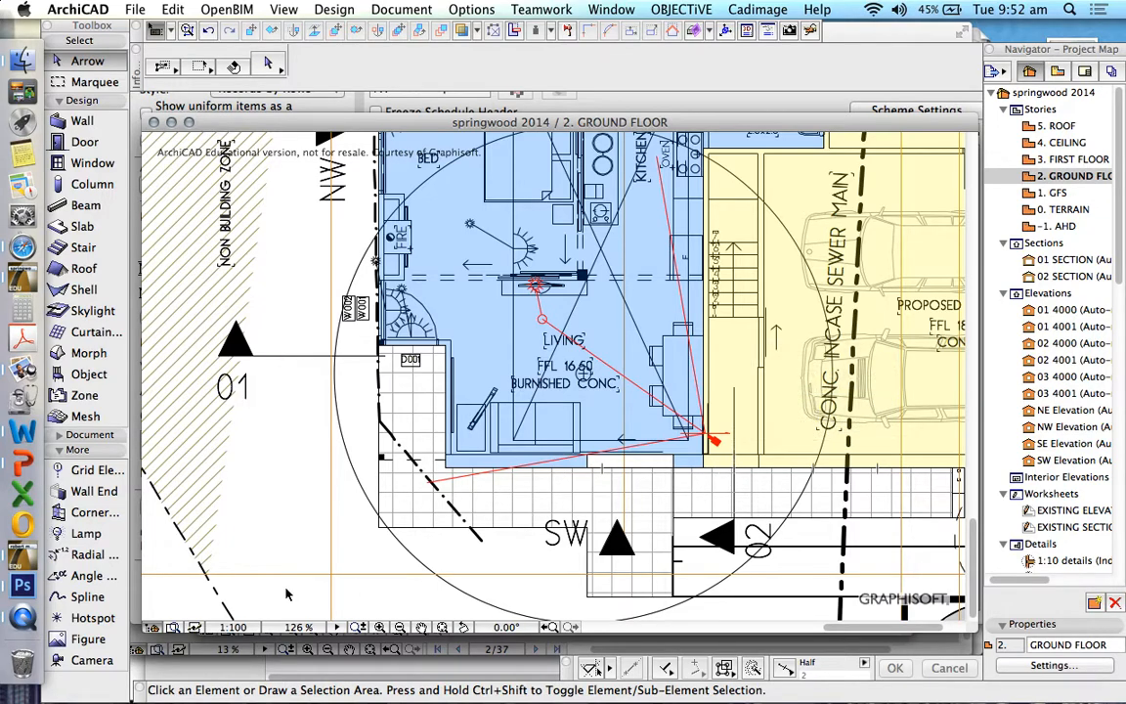